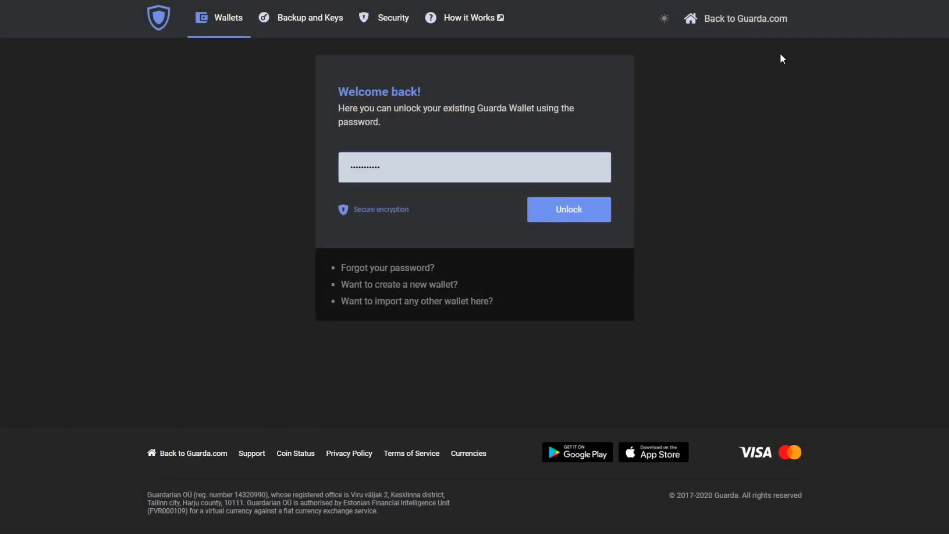
# Unlock Guarda Wallet with the entered password to reach the 88.68 USD dashboard.
pyautogui.click(569, 208)
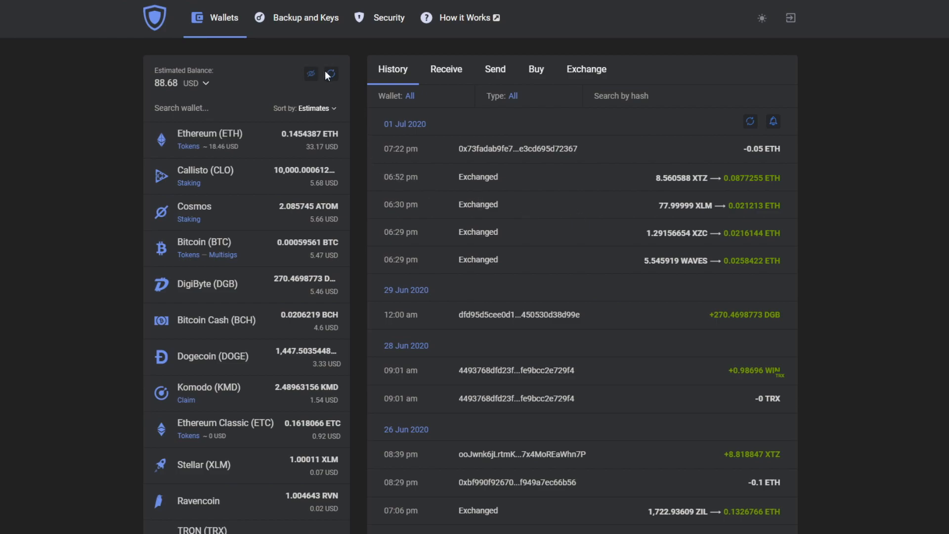
pyautogui.click(750, 122)
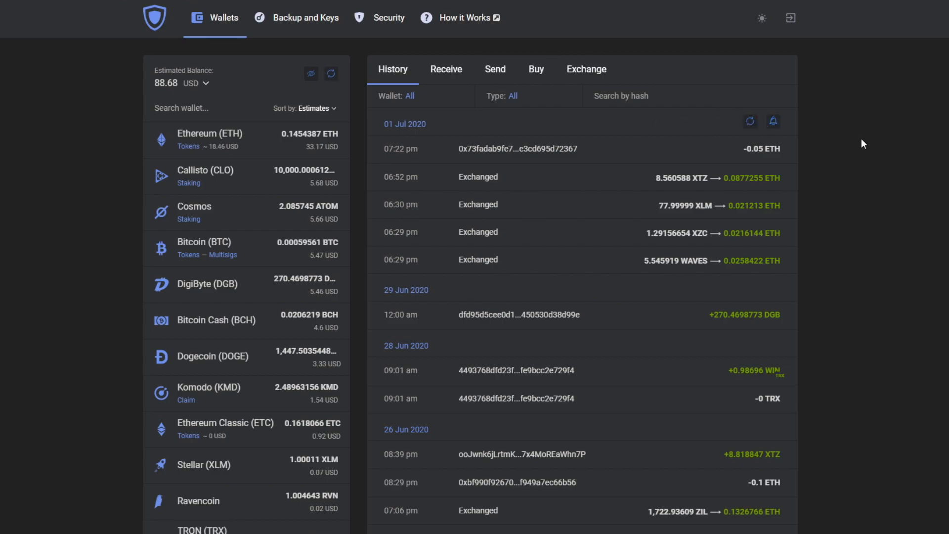
pyautogui.scroll(-3)
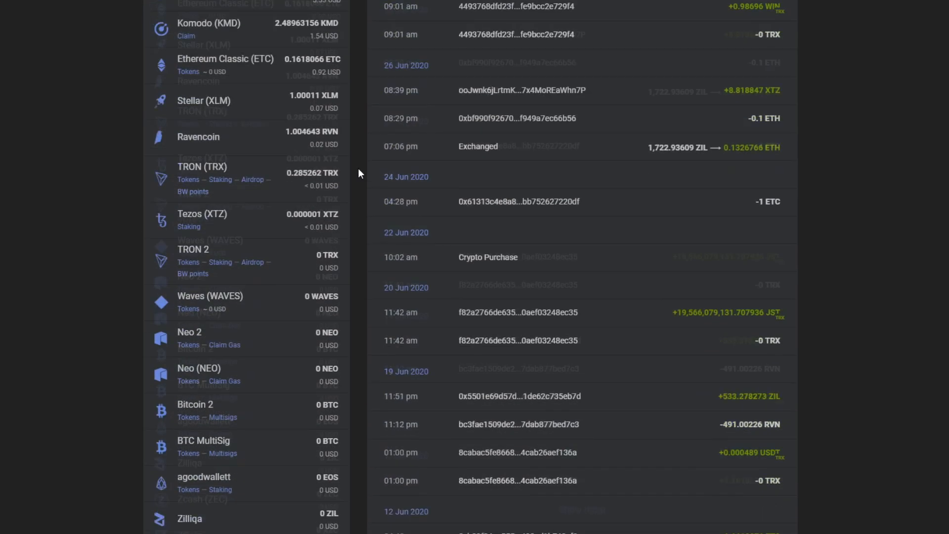
pyautogui.scroll(-3)
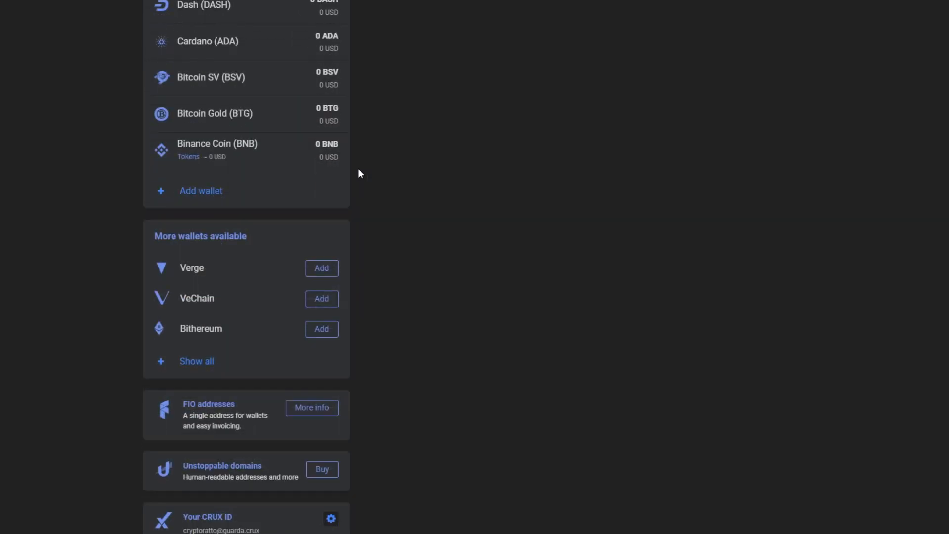
pyautogui.click(196, 362)
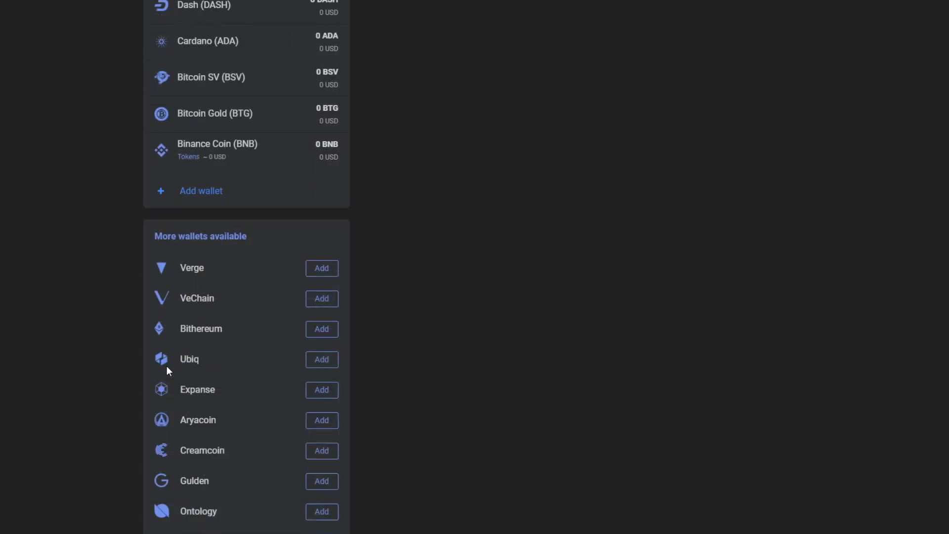
pyautogui.scroll(-3)
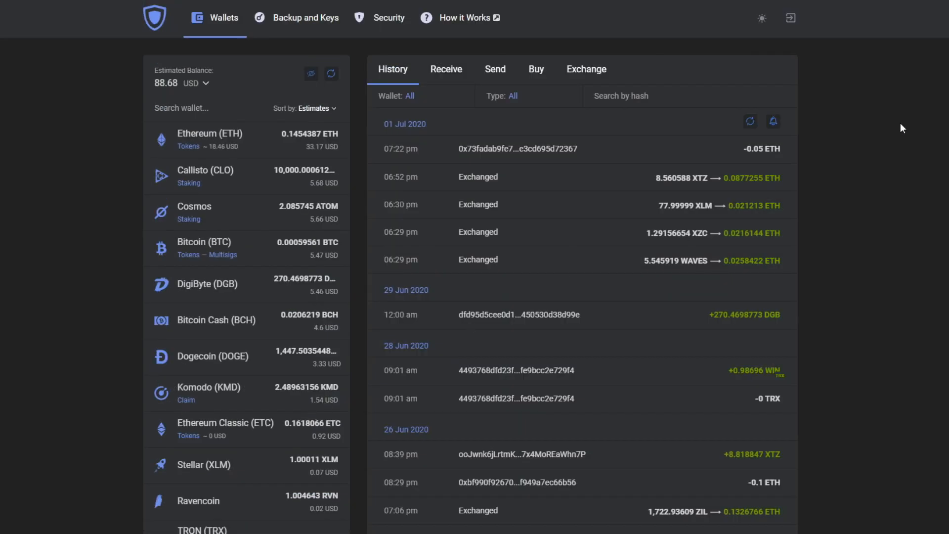
# Search wallets for 'nano' and view the incoming 0.0001 NANO transaction details.
pyautogui.write('n')
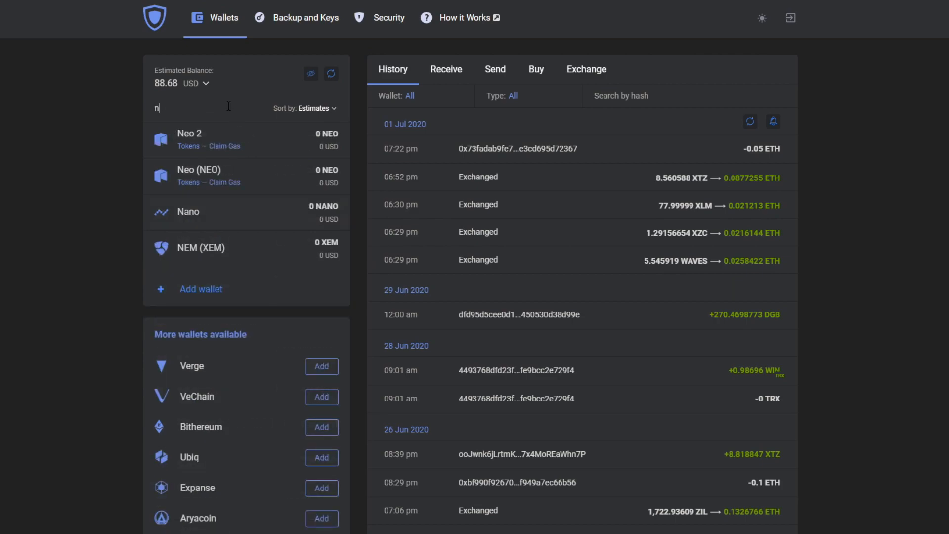
pyautogui.write('an')
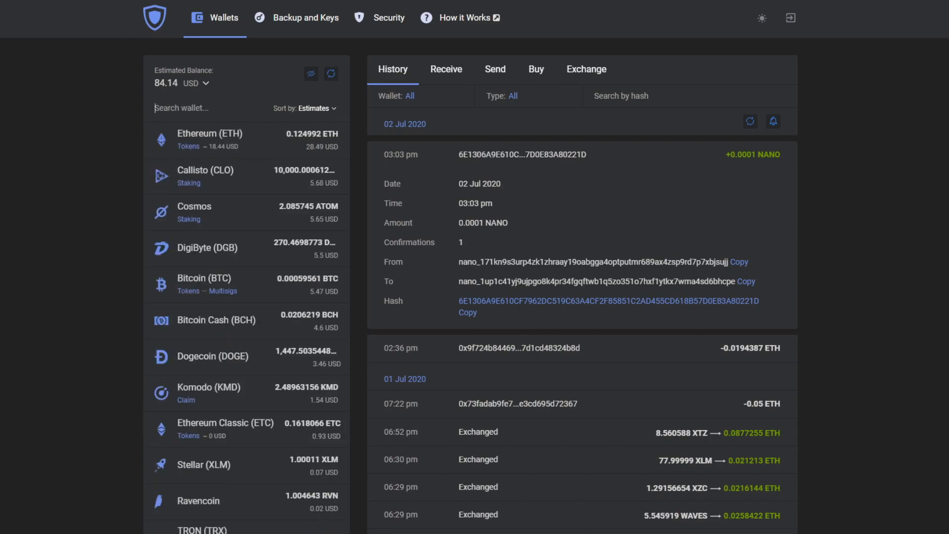
# Exchange 0.042186195 ETH from Ethereum to Nano (~9.7077 NANO) and proceed to confirmation.
pyautogui.click(585, 69)
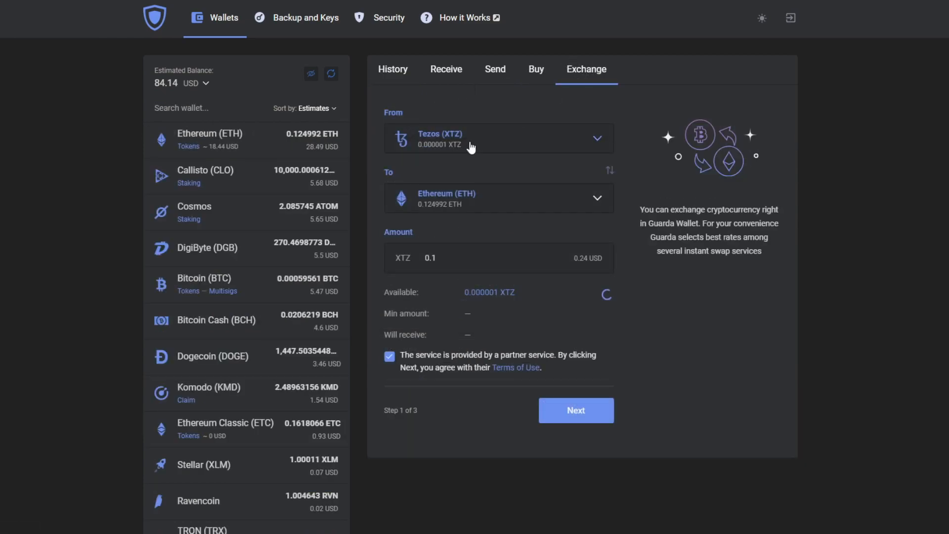
pyautogui.write('e')
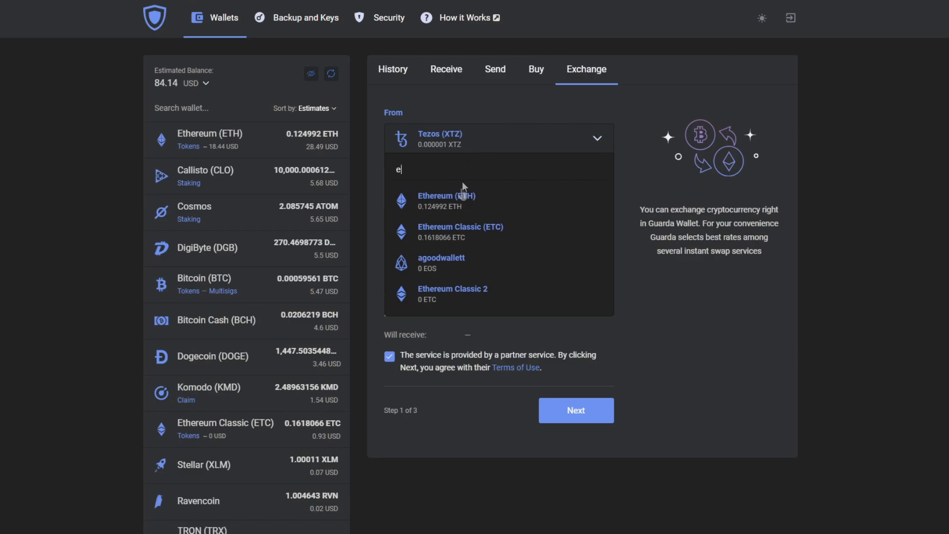
pyautogui.click(446, 200)
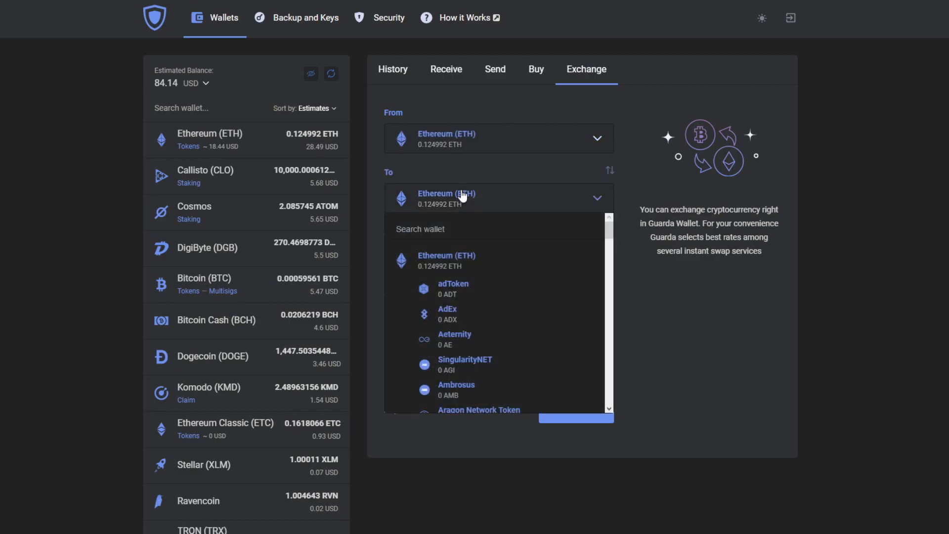
pyautogui.write('na')
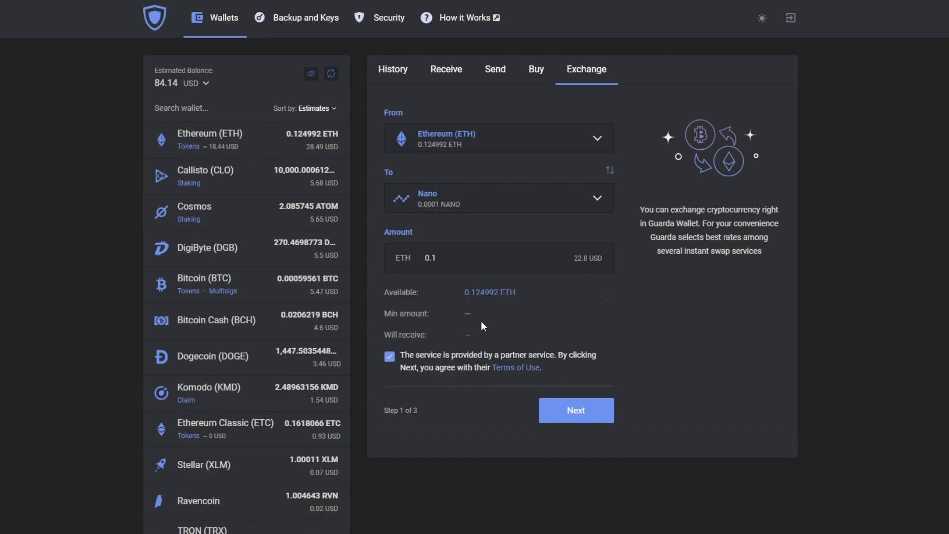
pyautogui.click(496, 313)
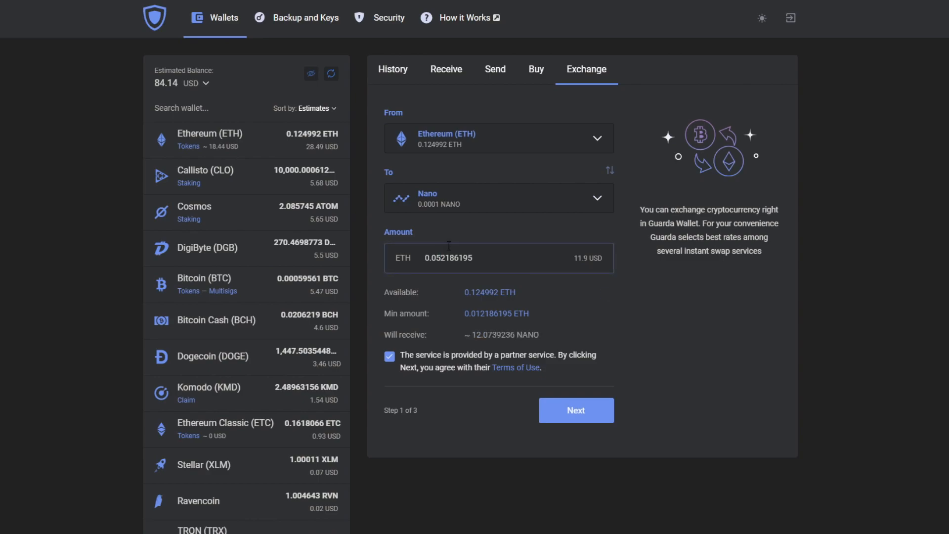
pyautogui.write('0.042186195')
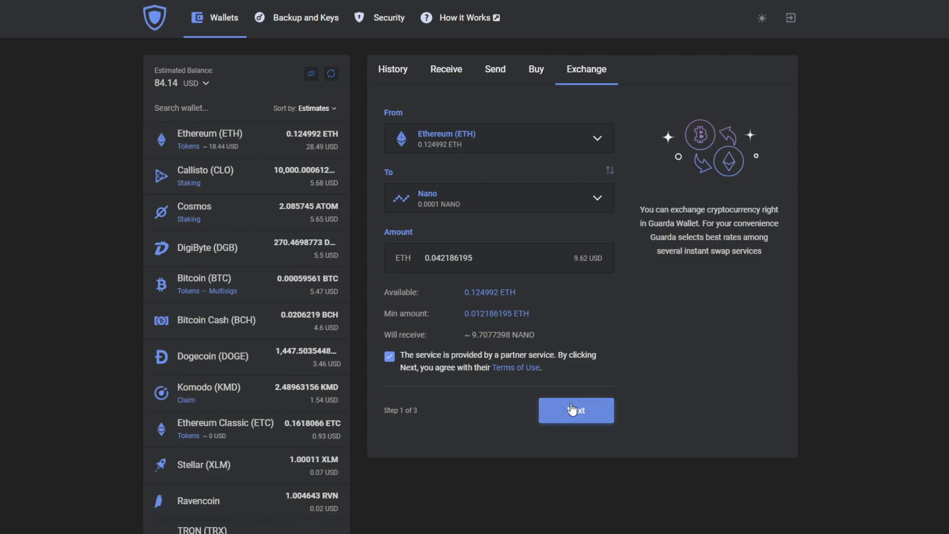
pyautogui.click(576, 410)
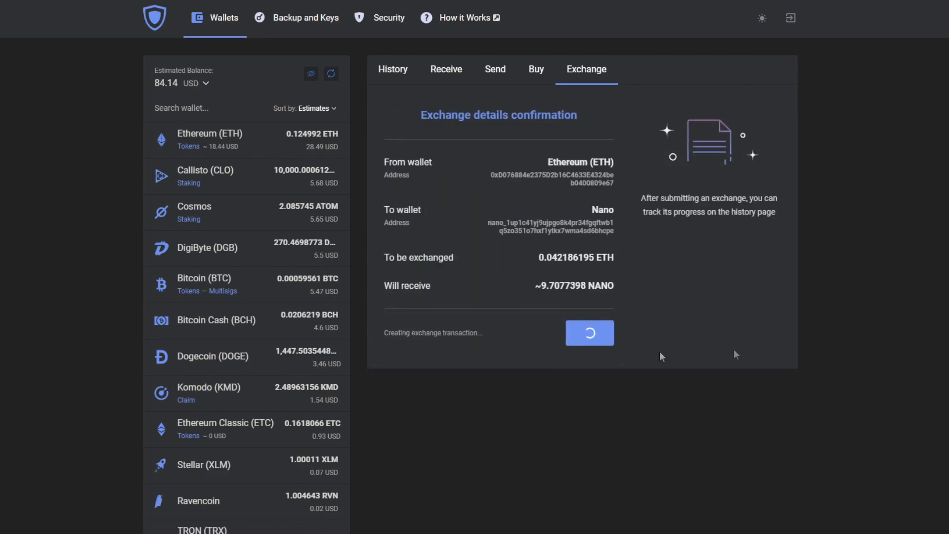
pyautogui.moveTo(801, 346)
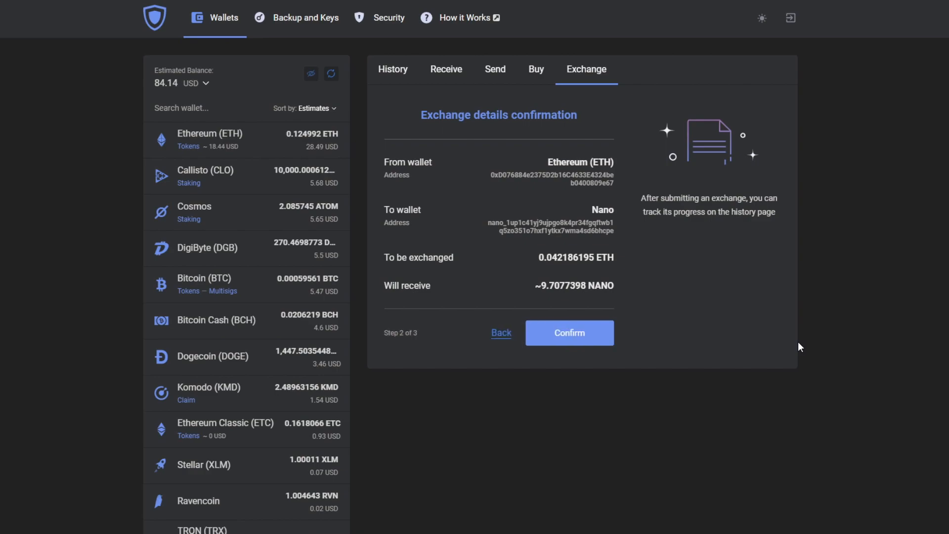
# Confirm the ETH-to-Nano exchange and view it exchanging in History.
pyautogui.click(568, 332)
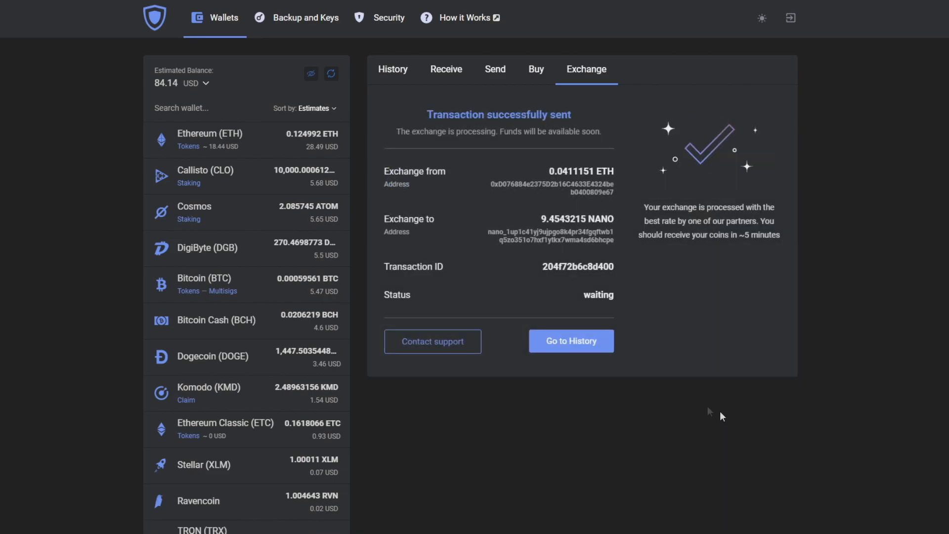
pyautogui.click(569, 341)
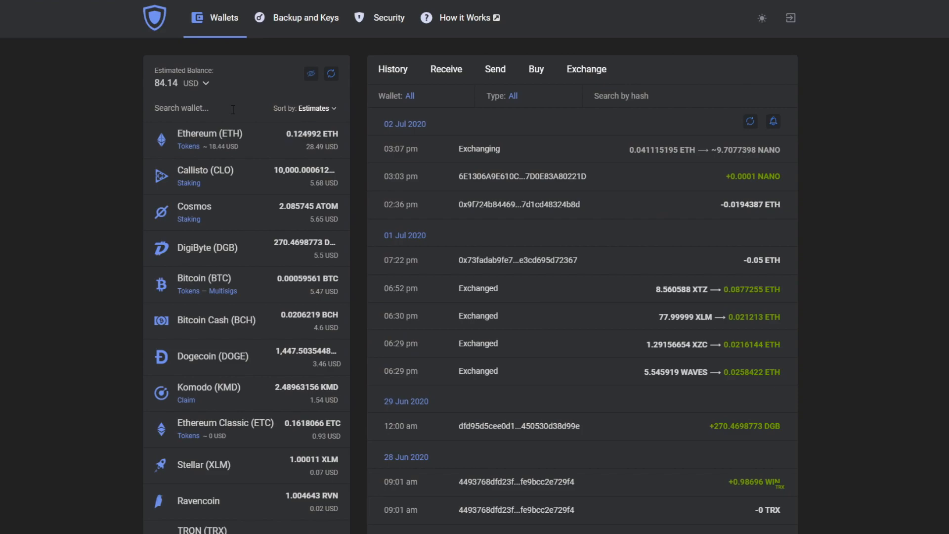
# Search for the Nano wallet to show its QR code and address, and refresh history.
pyautogui.write('nanoi')
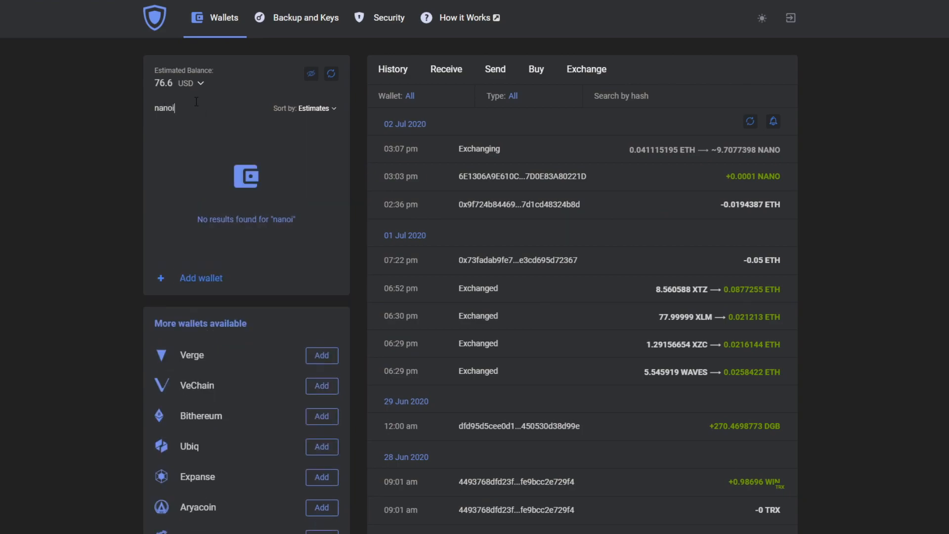
pyautogui.press('Backspace')
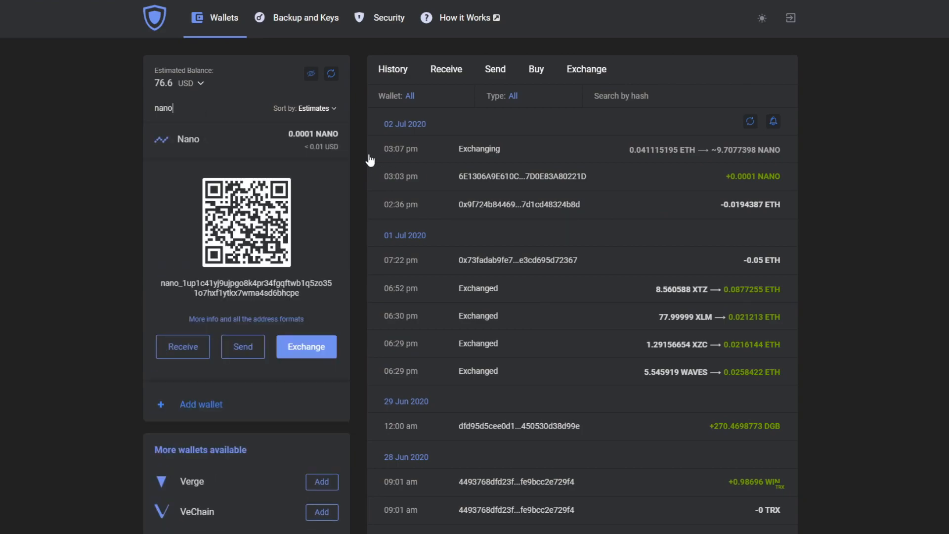
pyautogui.click(750, 122)
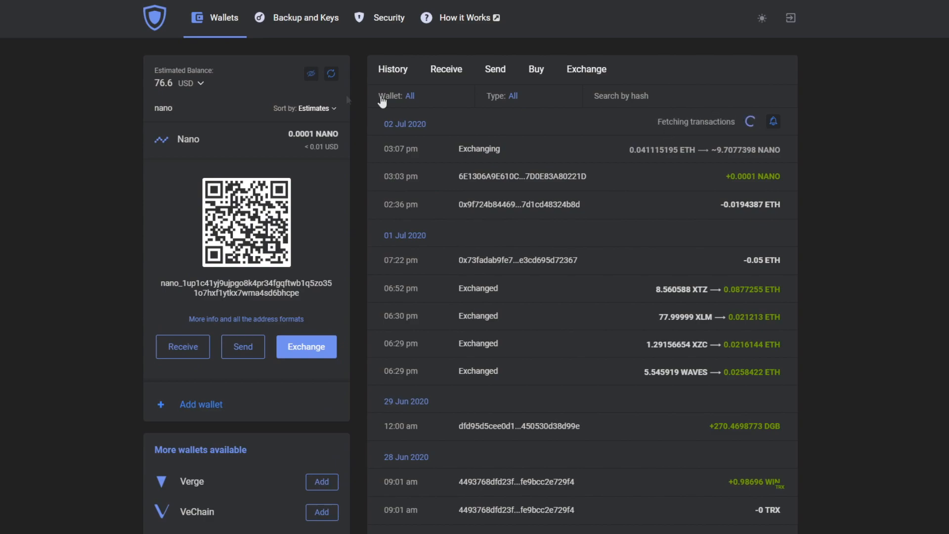